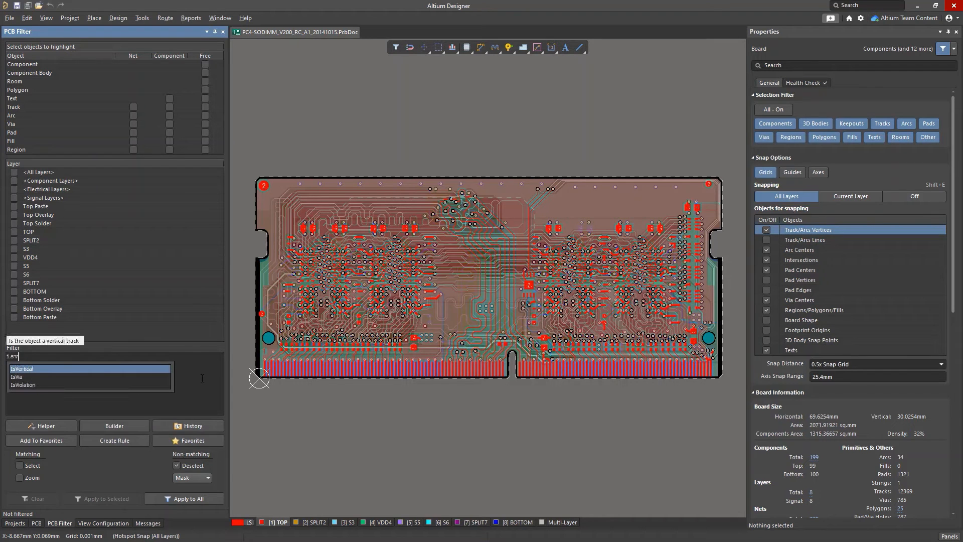
Filter vias in net classes group1 or group2 or any differential pair, apply to the board, then clear.
{"action": "type", "text": "IsVia and (1"}
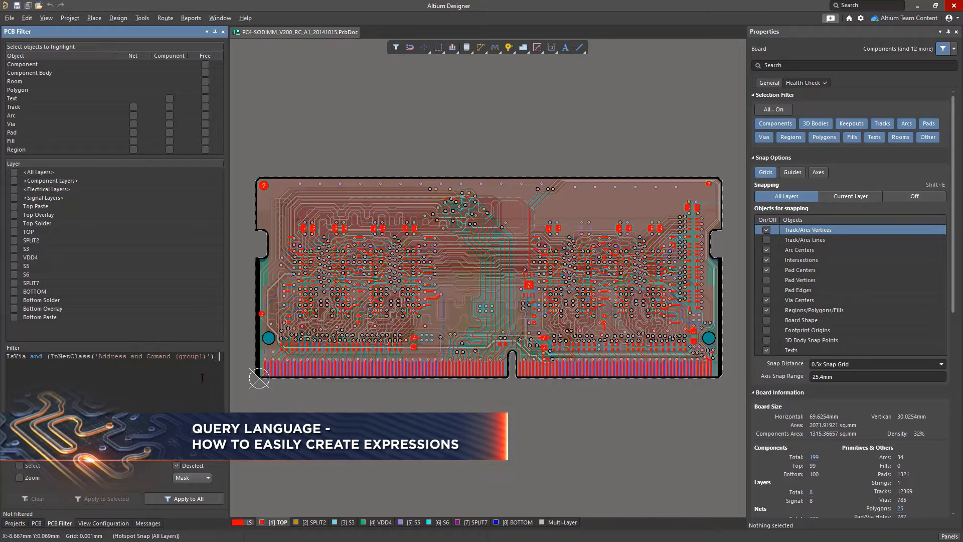
{"action": "type", "text": "or InNetClass('Address and Comand (group2)') or inany"}
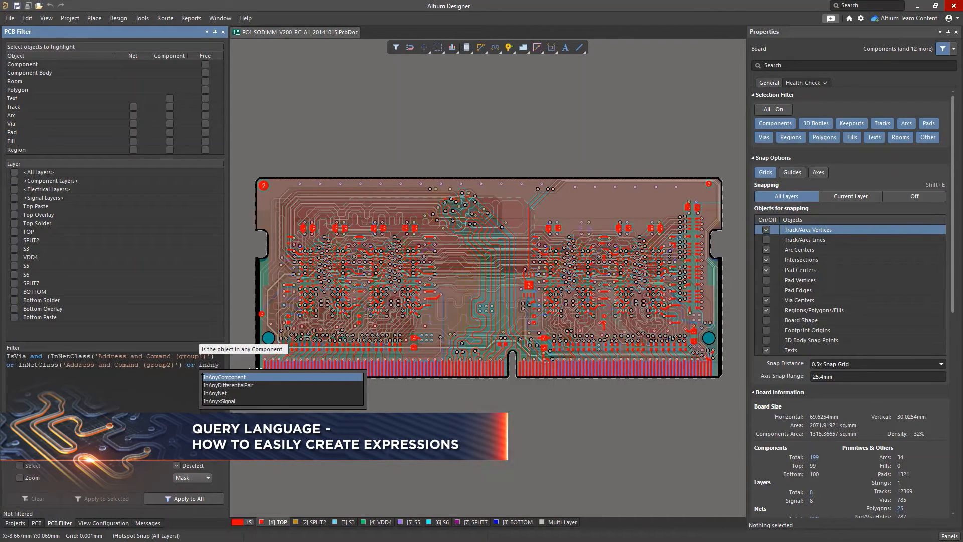
{"action": "left_click", "coordinate": [228, 385]}
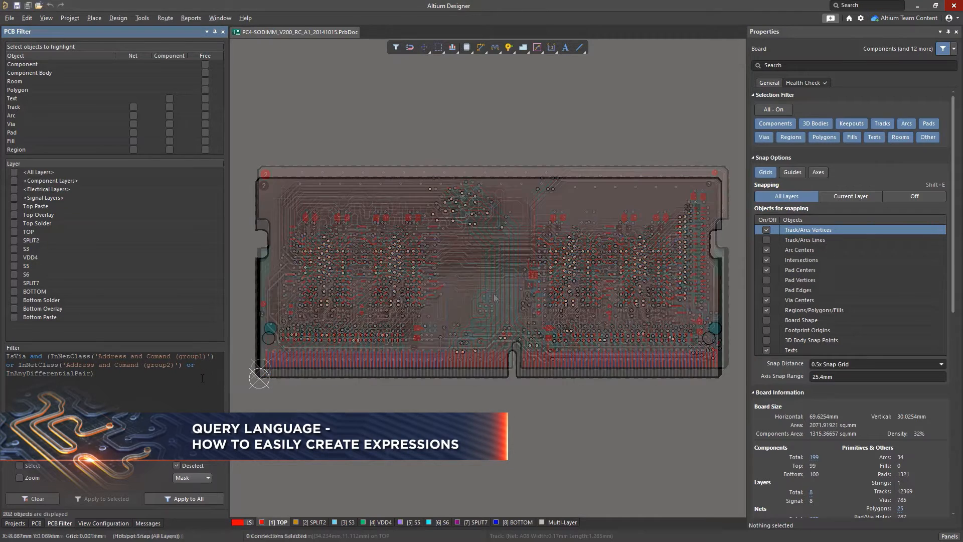
{"action": "left_click", "coordinate": [32, 498]}
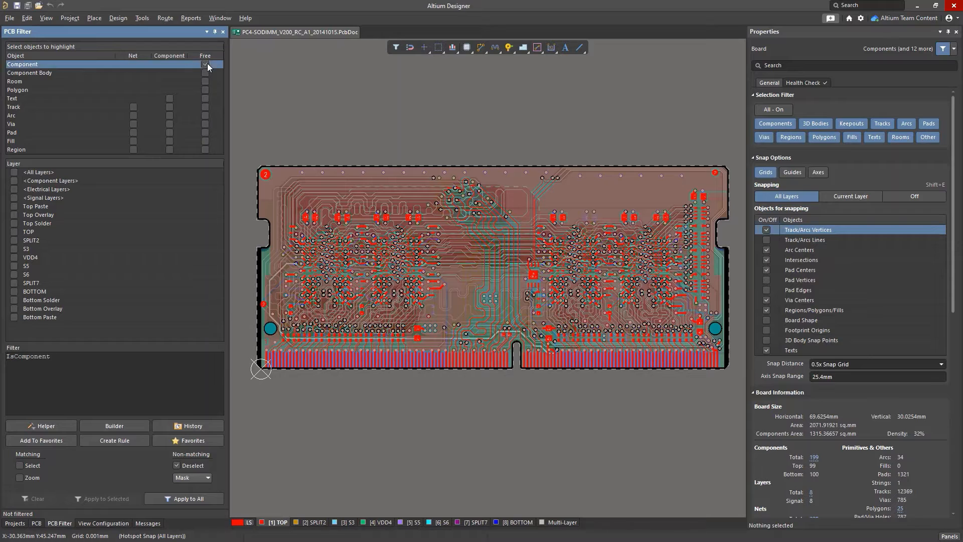
Mask free components on the TOP layer, then on the BOTTOM layer, then clear the filter.
{"action": "left_click", "coordinate": [15, 231]}
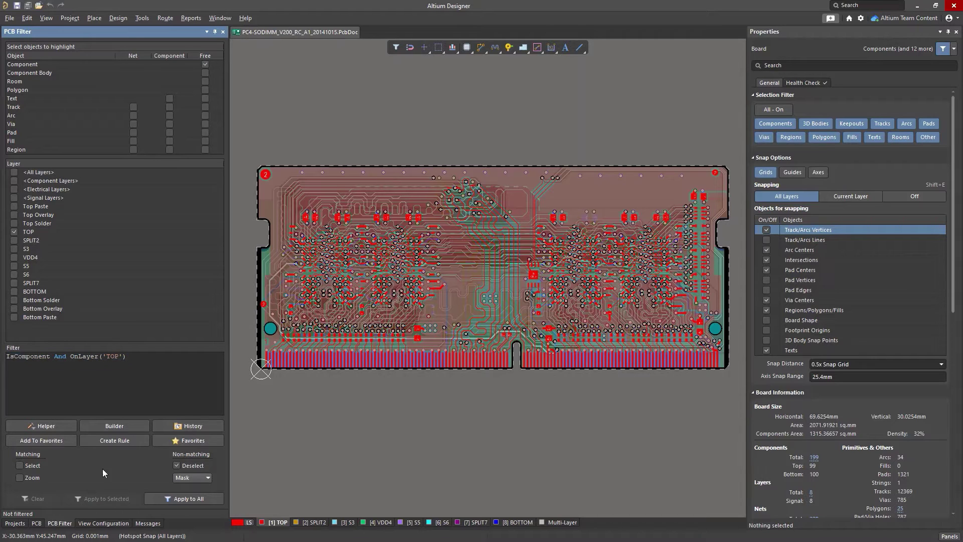
{"action": "left_click", "coordinate": [183, 499]}
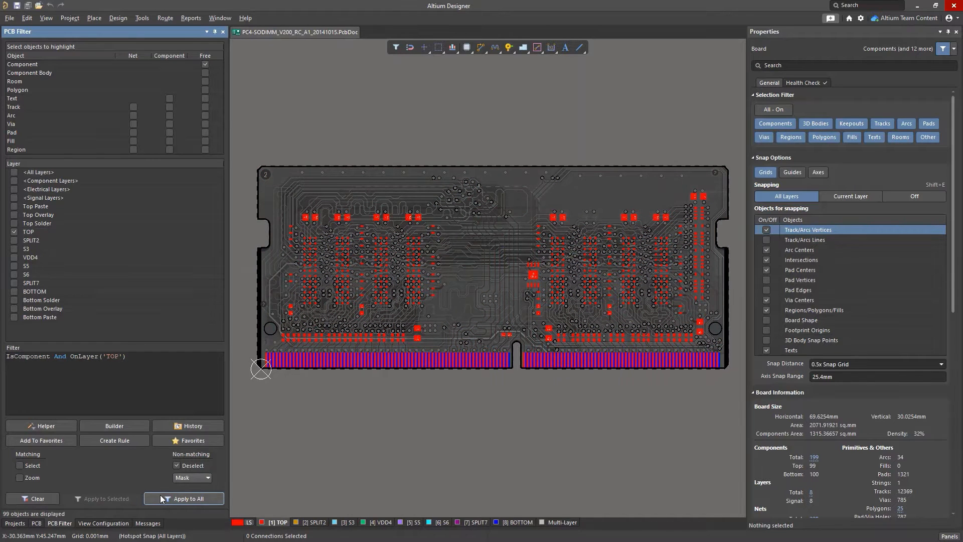
{"action": "left_click", "coordinate": [14, 232]}
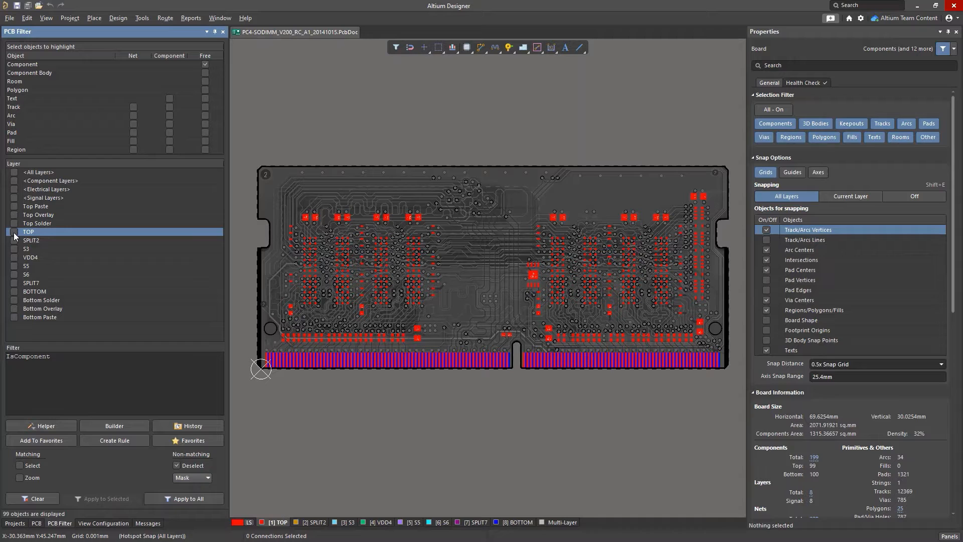
{"action": "left_click", "coordinate": [16, 291]}
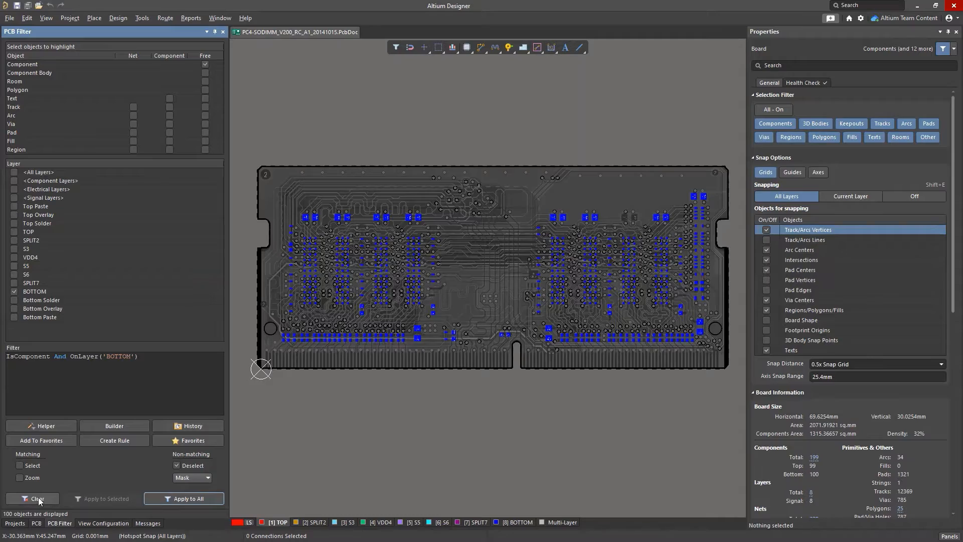
{"action": "left_click", "coordinate": [35, 499]}
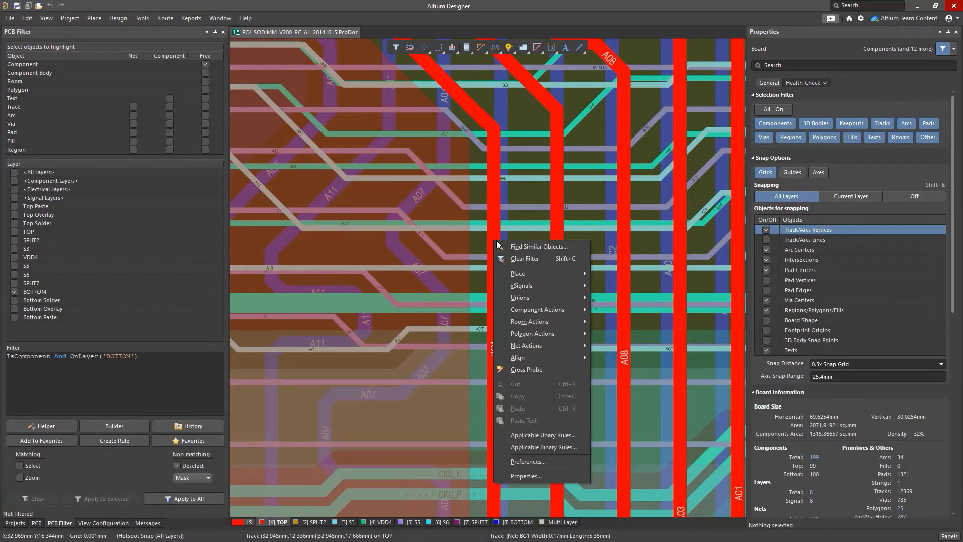
Find Similar Objects from a track with Layer and Net set to Same, selecting the TOP-layer BG1 tracks.
{"action": "left_click", "coordinate": [540, 247]}
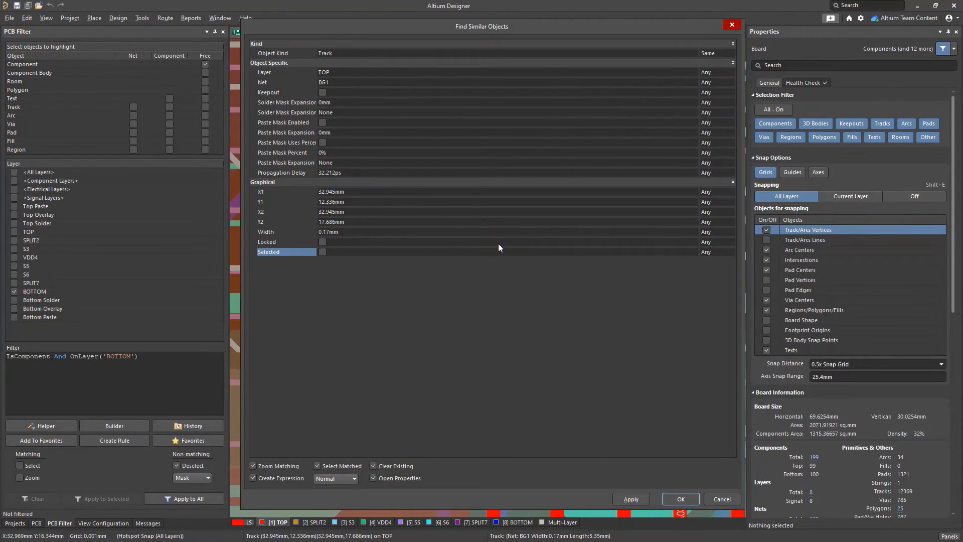
{"action": "mouse_move", "coordinate": [614, 134]}
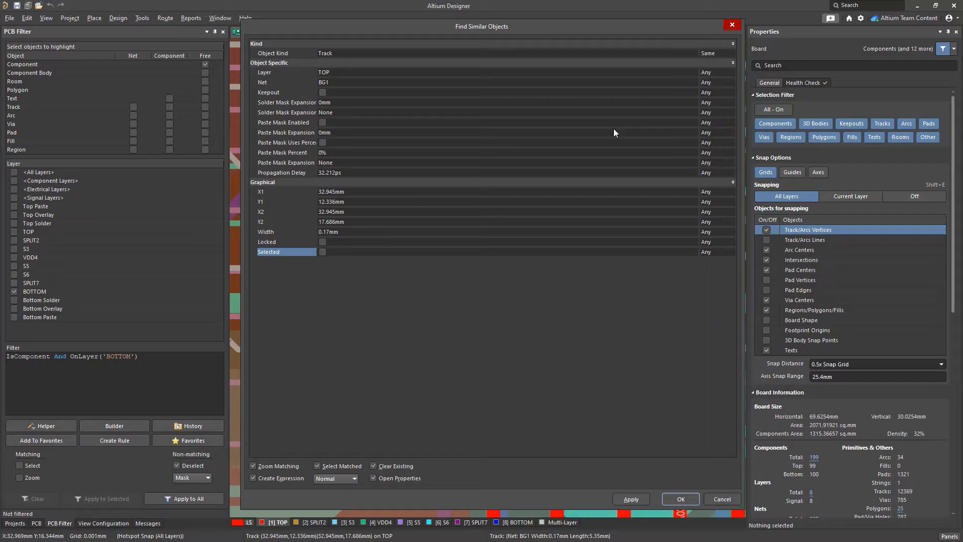
{"action": "left_click", "coordinate": [705, 54]}
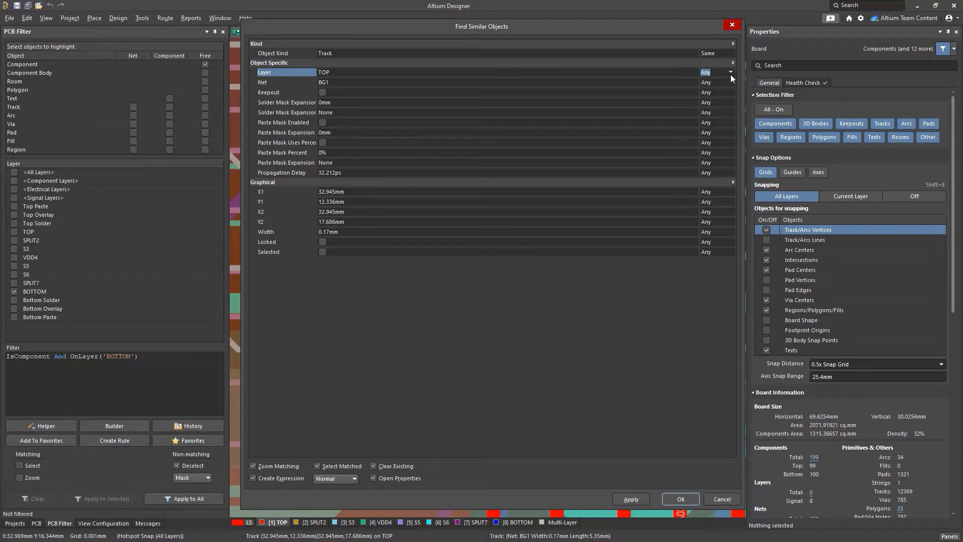
{"action": "left_click", "coordinate": [730, 72]}
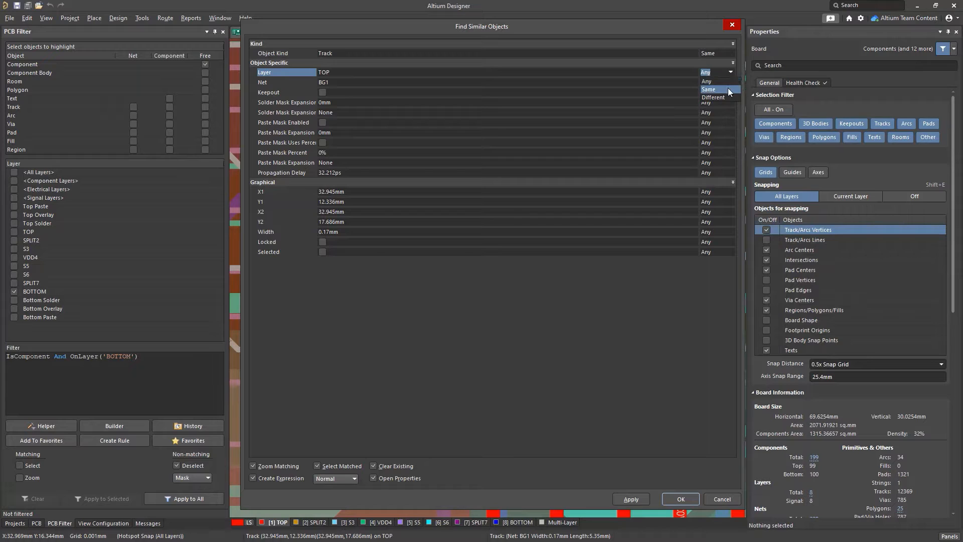
{"action": "left_click", "coordinate": [708, 89]}
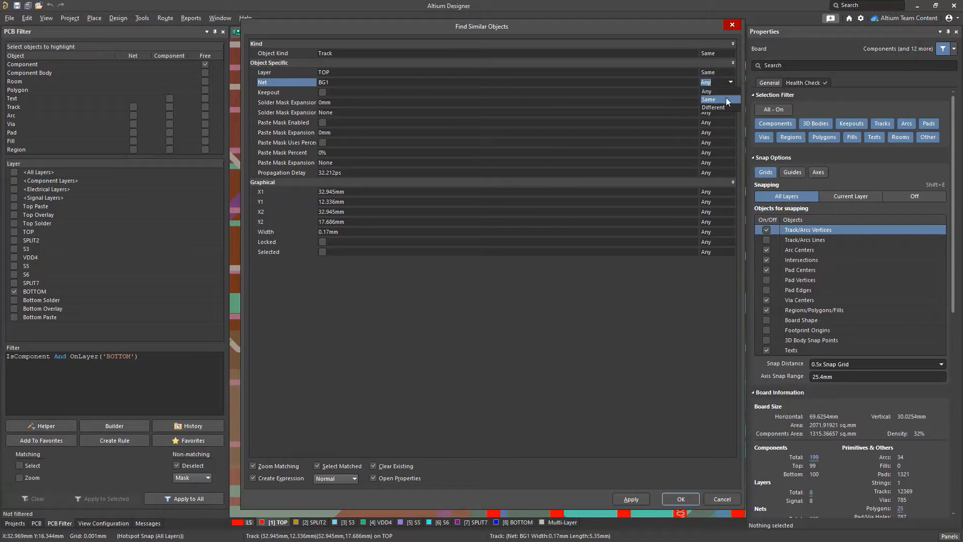
{"action": "left_click", "coordinate": [709, 99]}
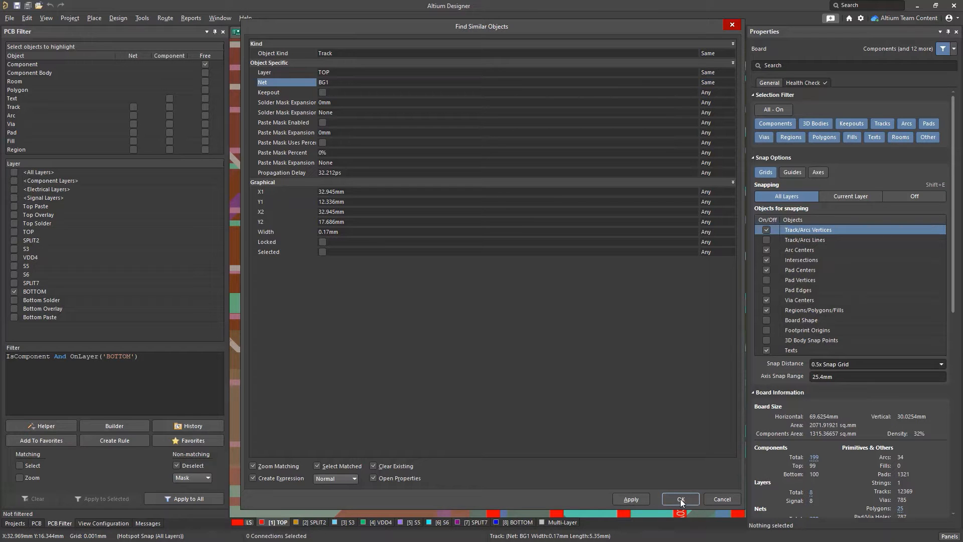
{"action": "left_click", "coordinate": [680, 498]}
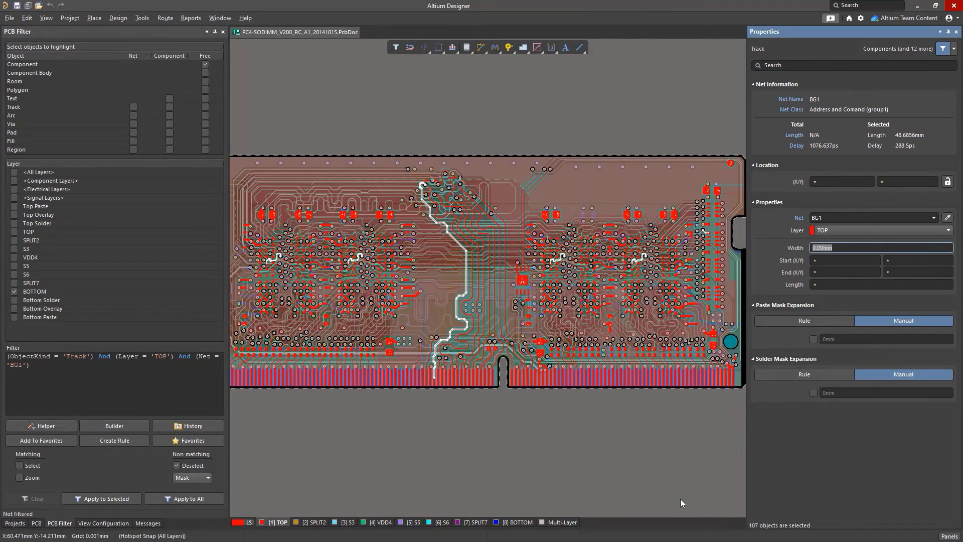
{"action": "mouse_move", "coordinate": [629, 480]}
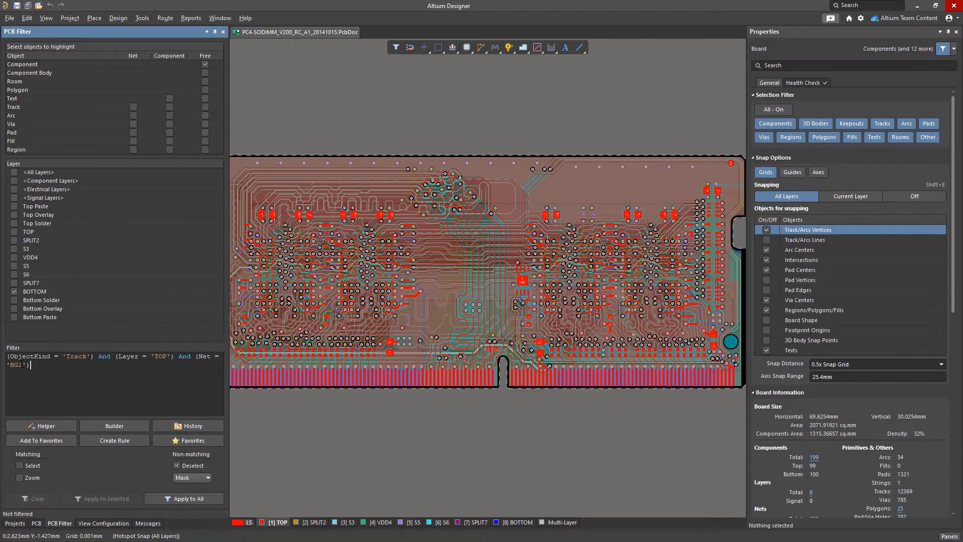
Select the generated Track/TOP/BG1 query text and apply it board-wide.
{"action": "triple_click", "coordinate": [110, 356]}
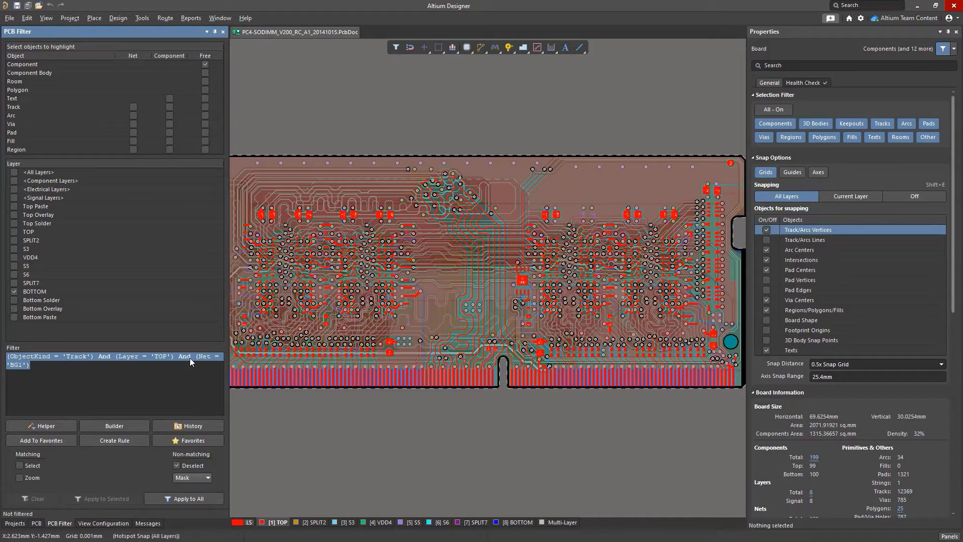
{"action": "left_click", "coordinate": [188, 499]}
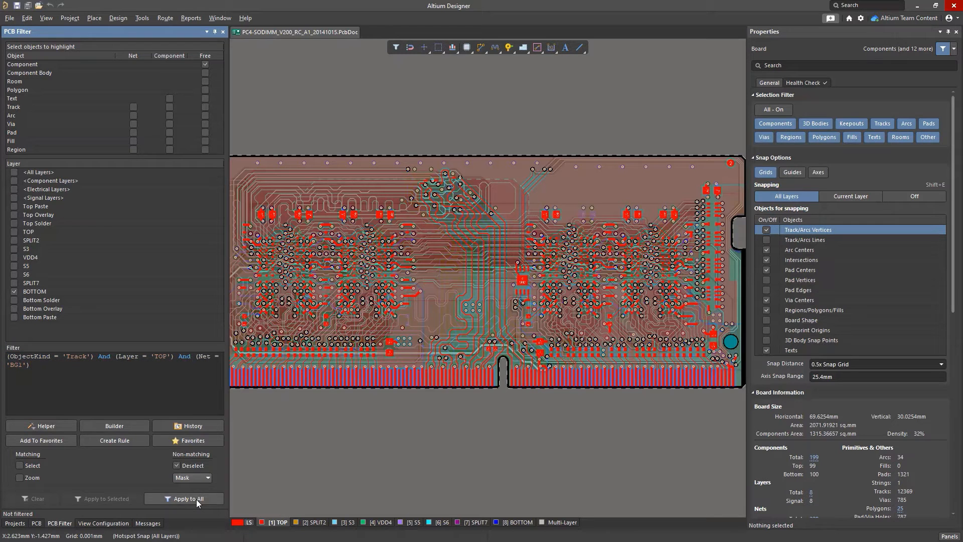
{"action": "left_click", "coordinate": [187, 499]}
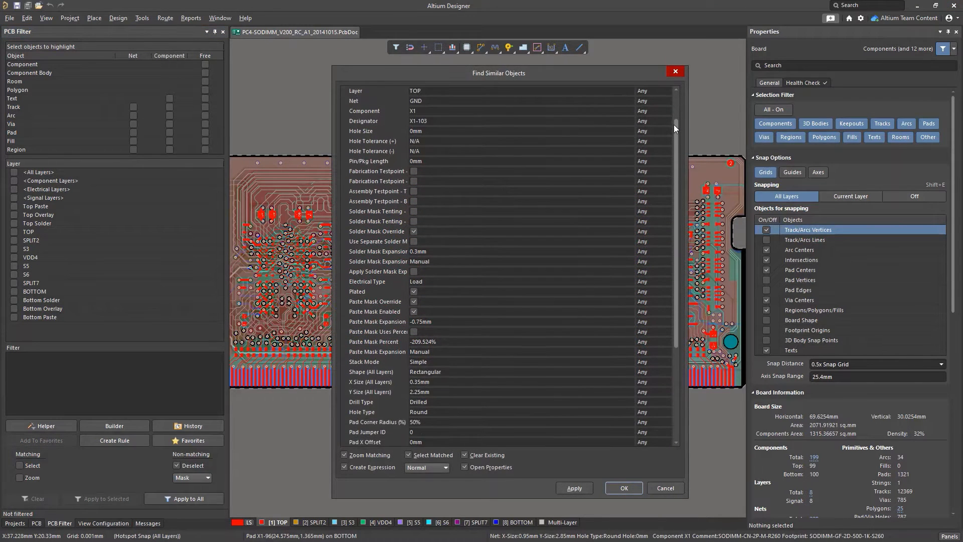
Review pad X1-103's Shape match options, dismiss the dialog and clear the board filter.
{"action": "scroll", "scroll_direction": "down", "scroll_amount": 3}
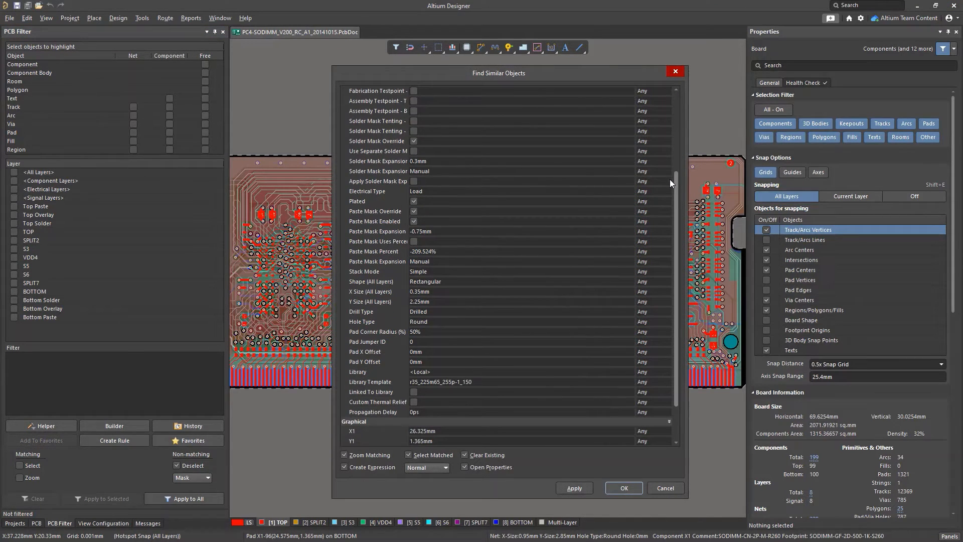
{"action": "scroll", "scroll_direction": "down", "scroll_amount": 3}
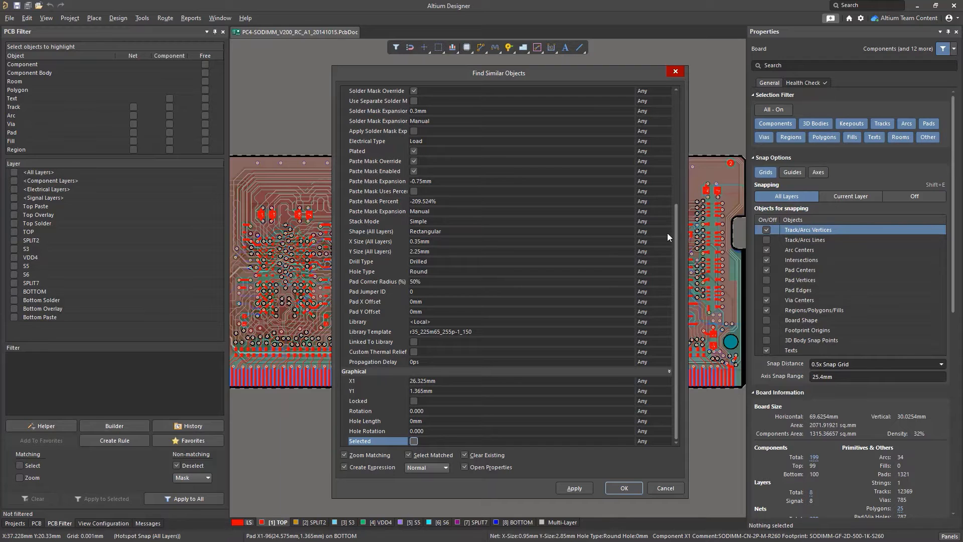
{"action": "left_click", "coordinate": [653, 231]}
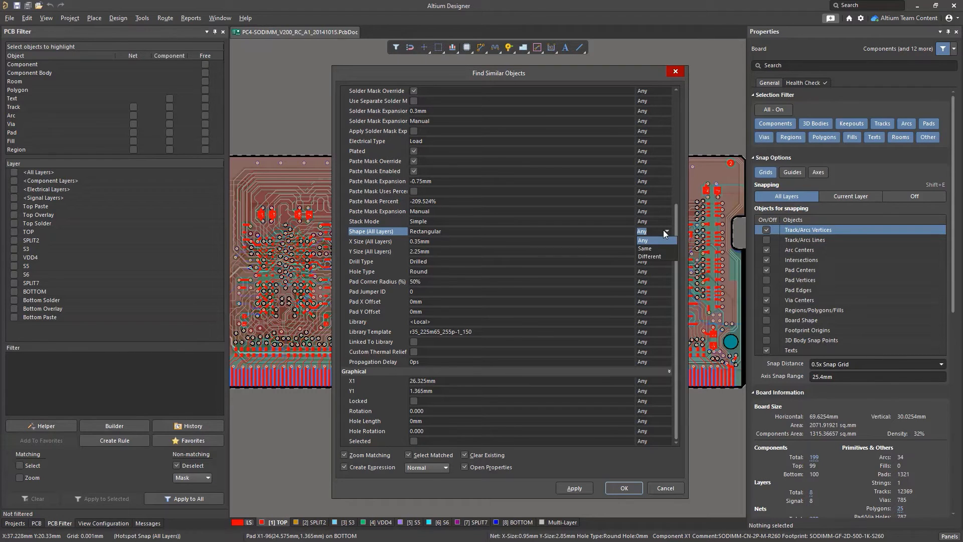
{"action": "left_click", "coordinate": [622, 487]}
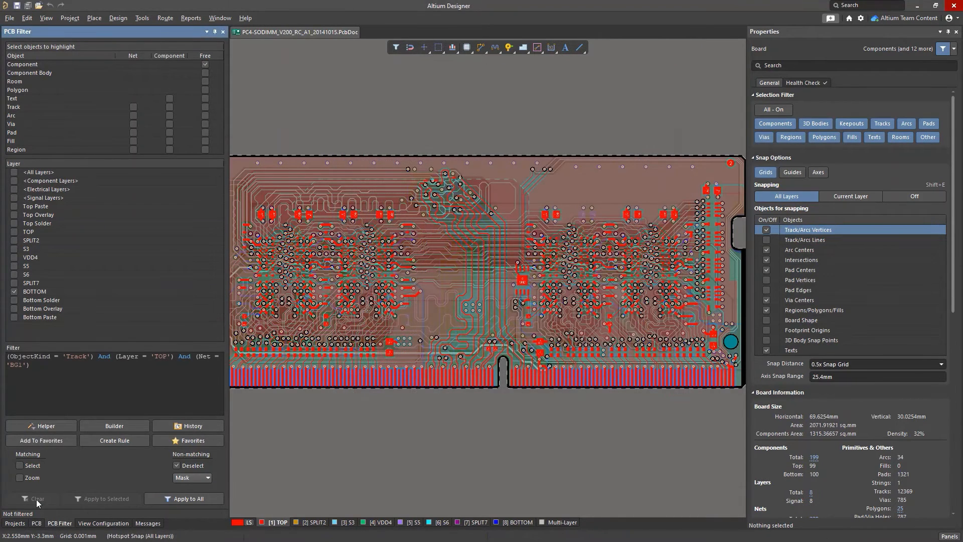
{"action": "left_click", "coordinate": [113, 425]}
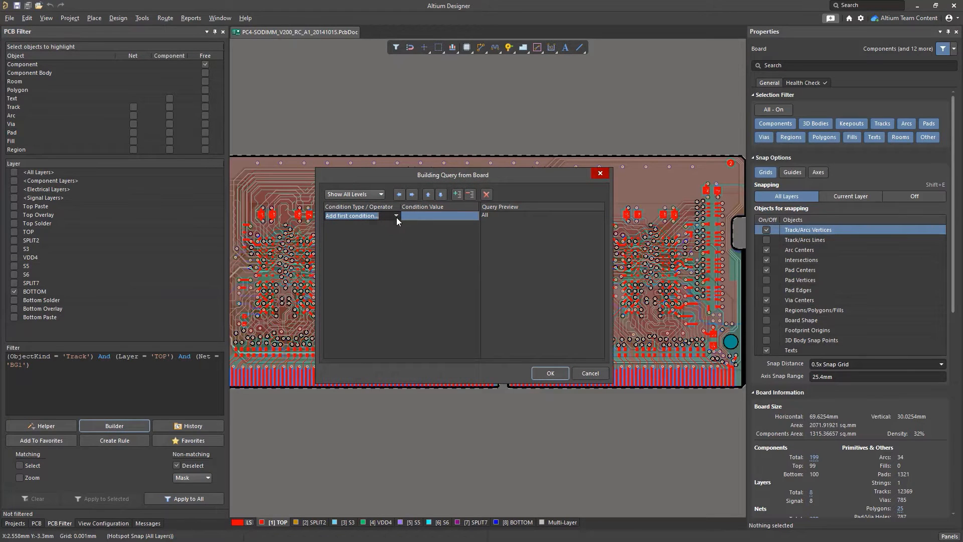
Add conditions Belongs to Net Class group1 and Exists on Layer TOP.
{"action": "left_click", "coordinate": [396, 216]}
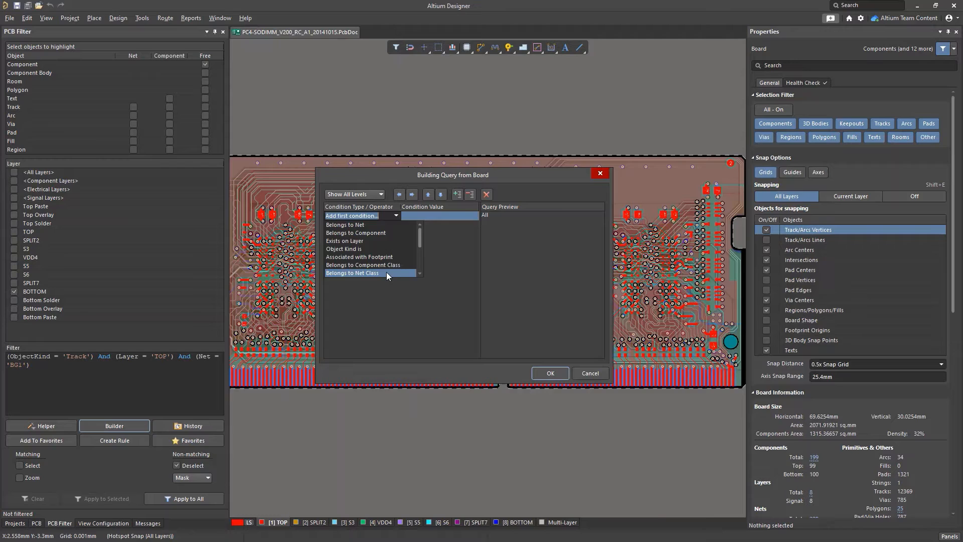
{"action": "left_click", "coordinate": [352, 273]}
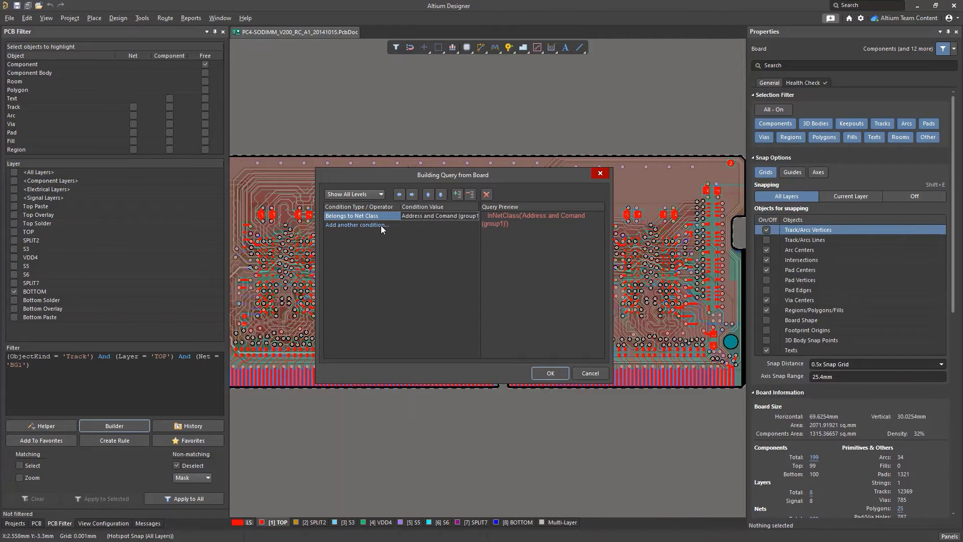
{"action": "left_click", "coordinate": [358, 224]}
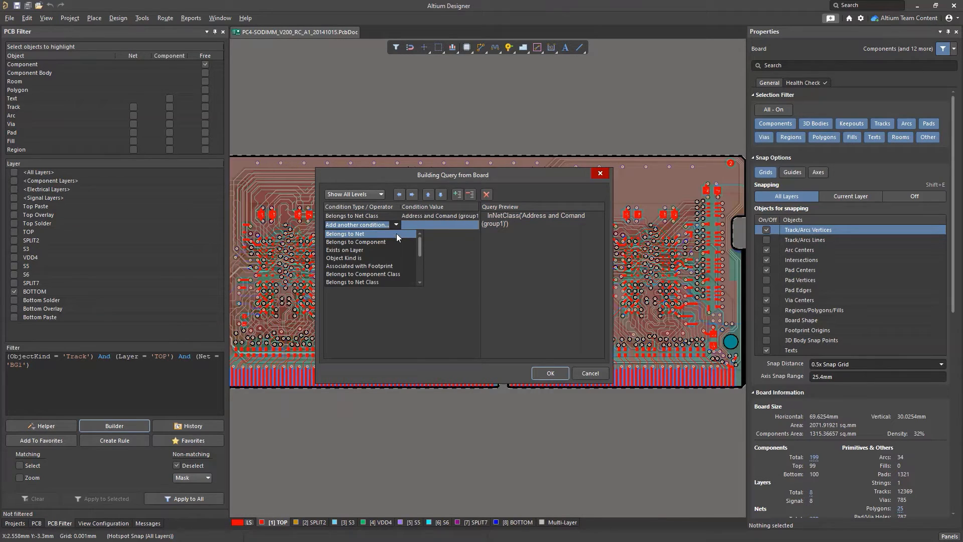
{"action": "left_click", "coordinate": [345, 250]}
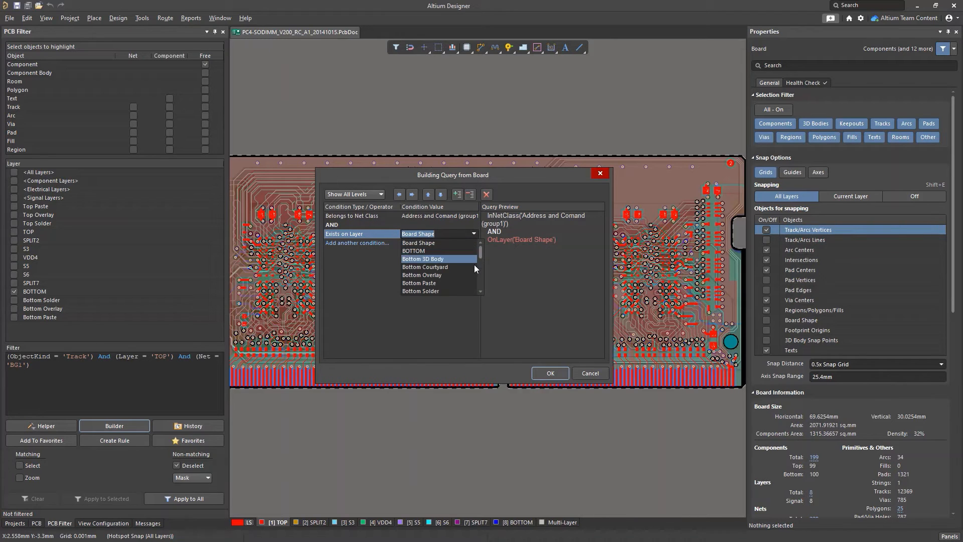
{"action": "scroll", "scroll_direction": "down", "scroll_amount": 3}
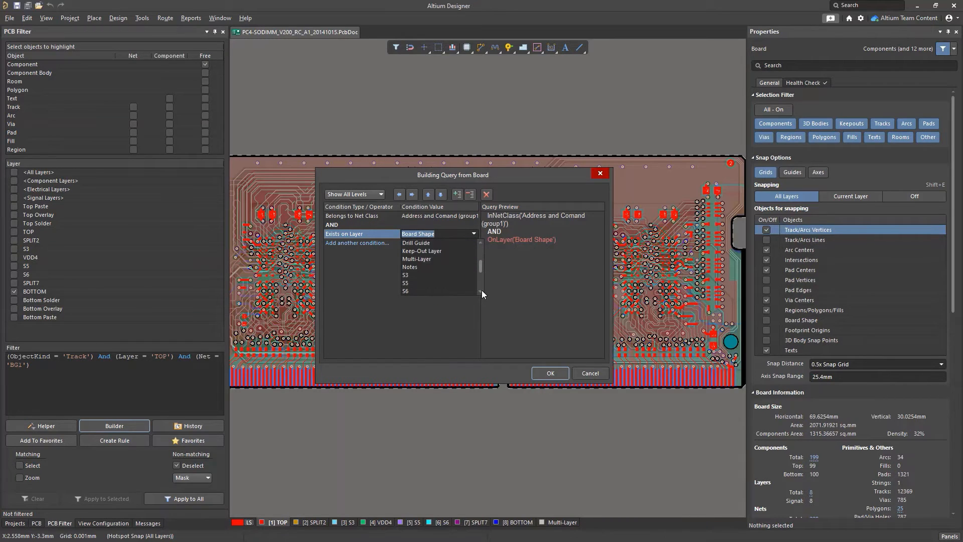
{"action": "left_click", "coordinate": [416, 232]}
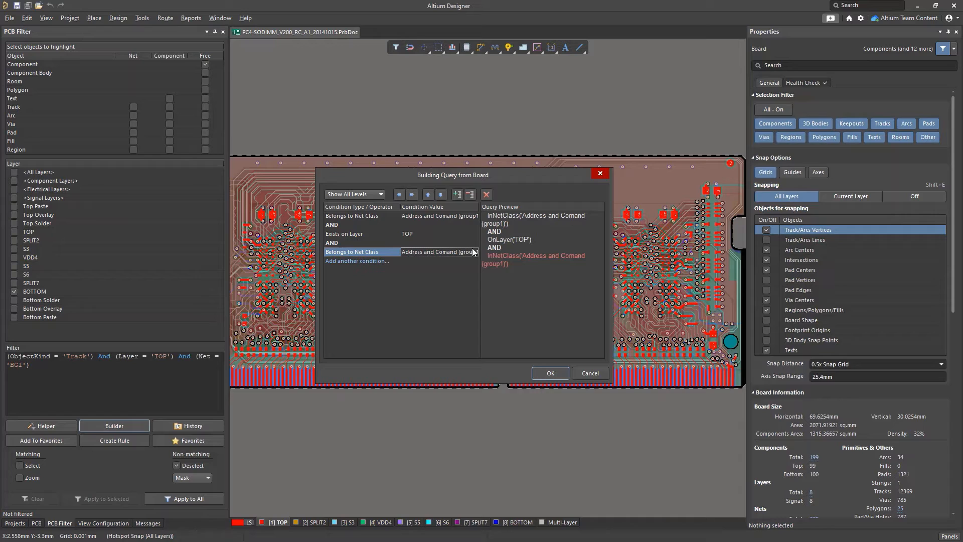
Add a Belongs to Net Class group2 condition and move it up under group1.
{"action": "left_click", "coordinate": [474, 252]}
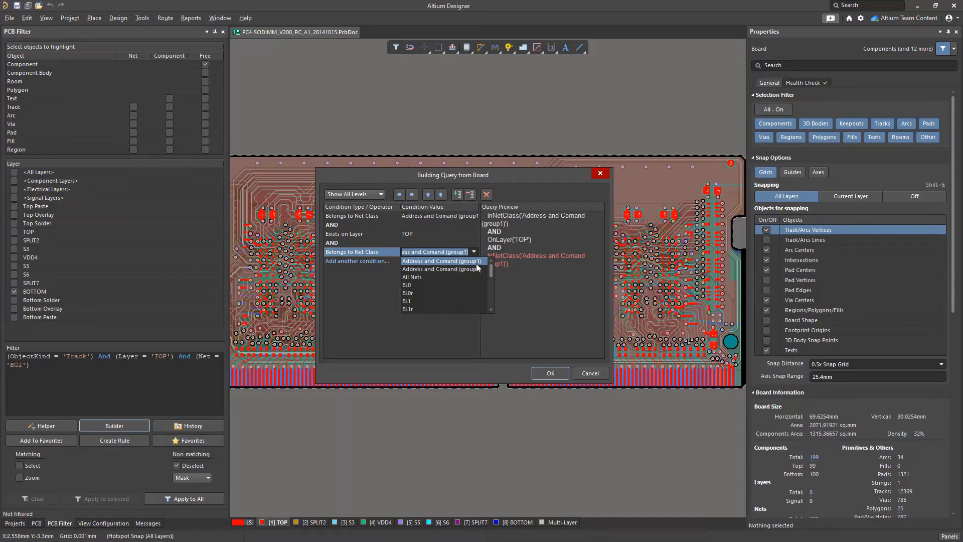
{"action": "left_click", "coordinate": [439, 269]}
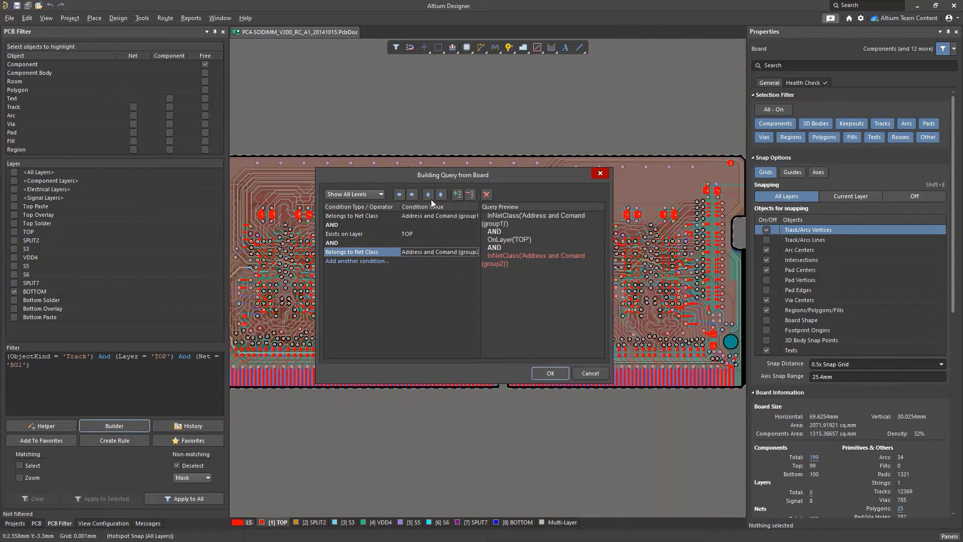
{"action": "left_click", "coordinate": [429, 195]}
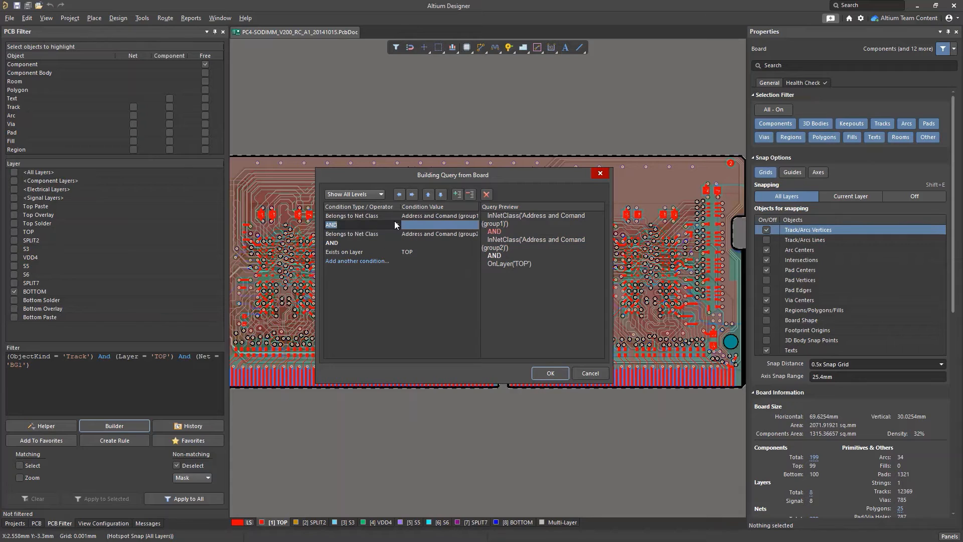
Join the net class rows with OR, send ((group1 OR group2) AND TOP) to the filter and apply it.
{"action": "left_click", "coordinate": [359, 223]}
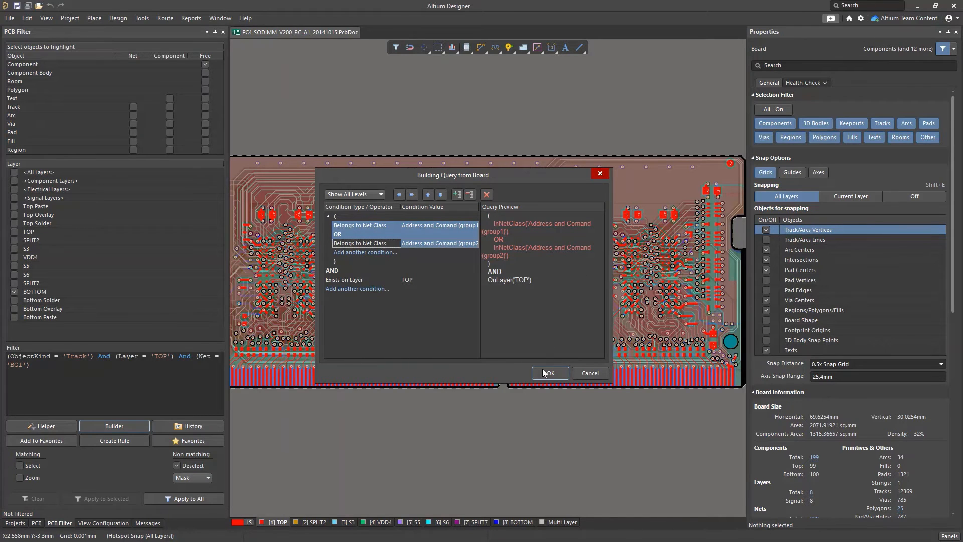
{"action": "left_click", "coordinate": [548, 373]}
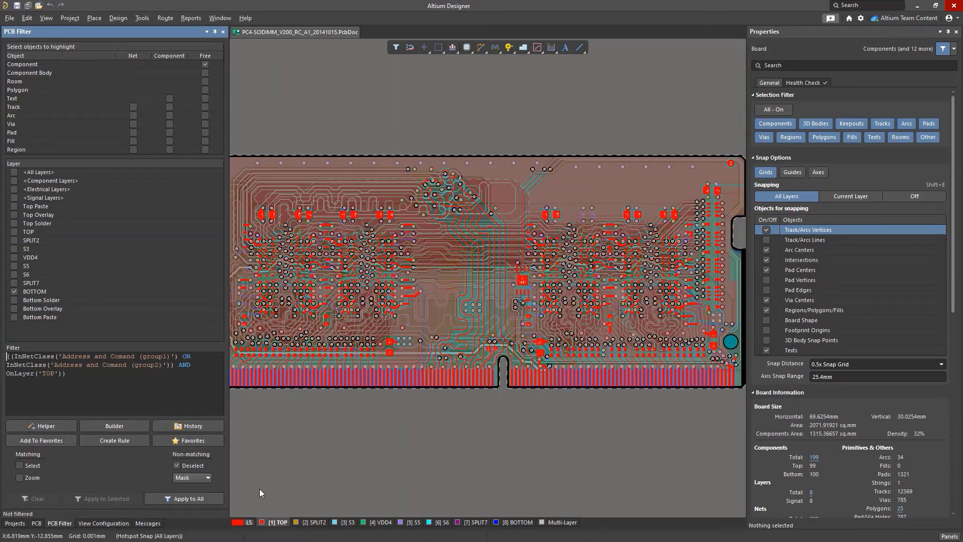
{"action": "left_click", "coordinate": [190, 499]}
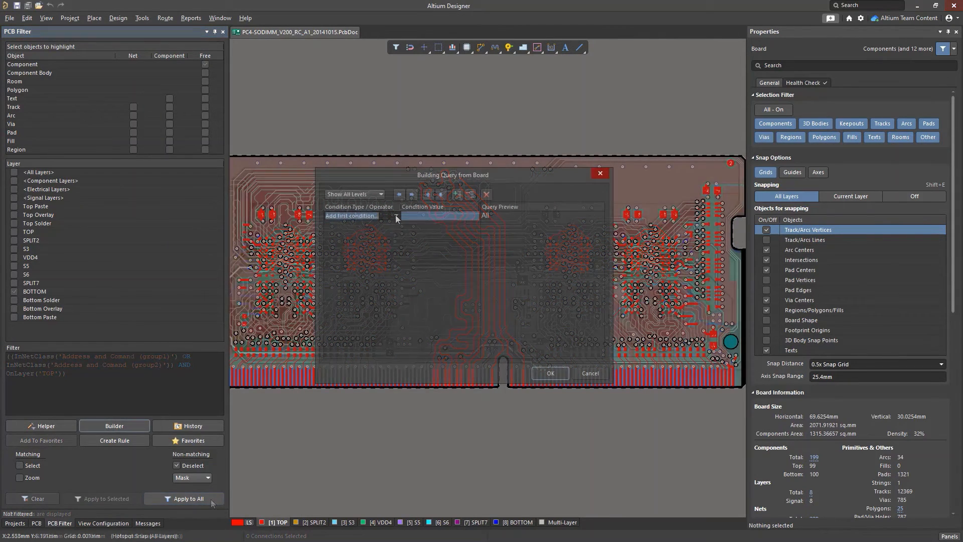
{"action": "left_click", "coordinate": [395, 216]}
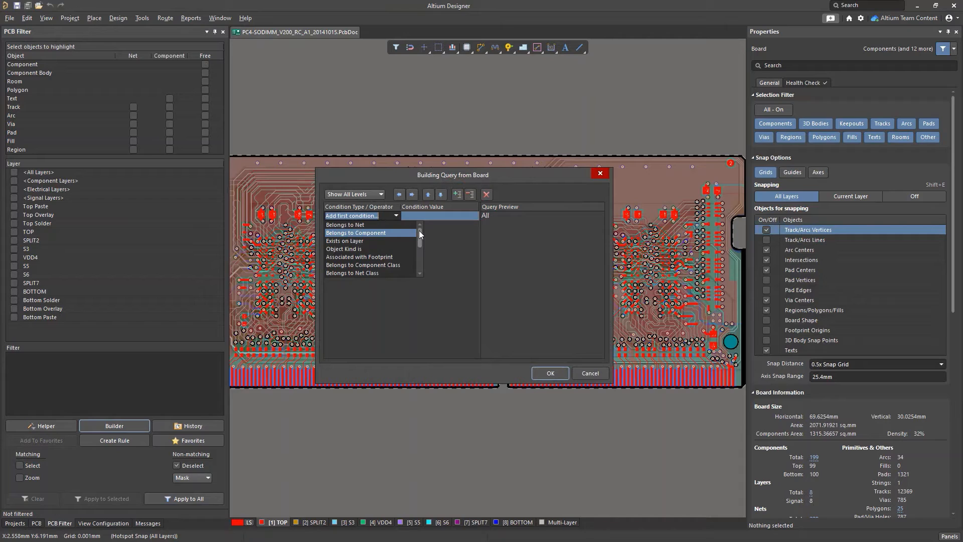
{"action": "scroll", "scroll_direction": "down", "scroll_amount": 3}
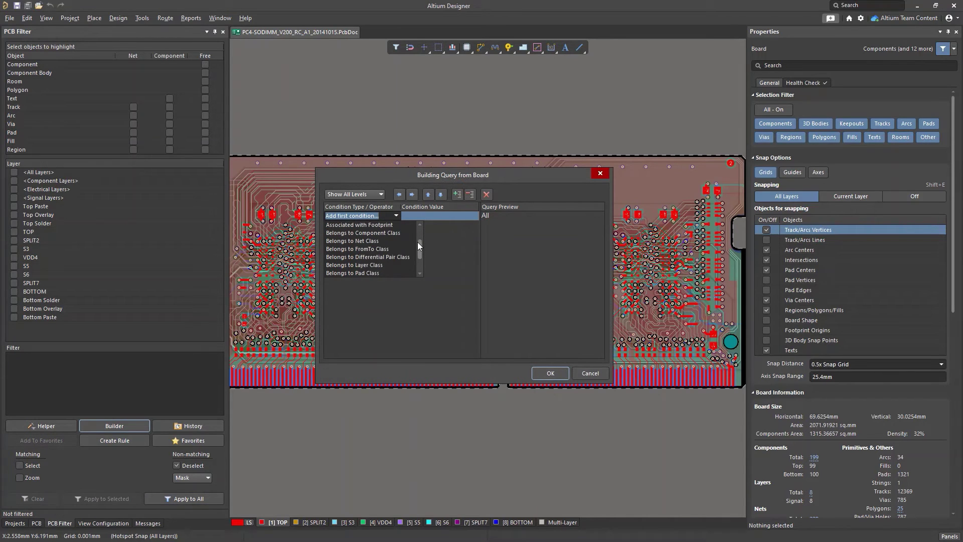
{"action": "scroll", "scroll_direction": "down", "scroll_amount": 3}
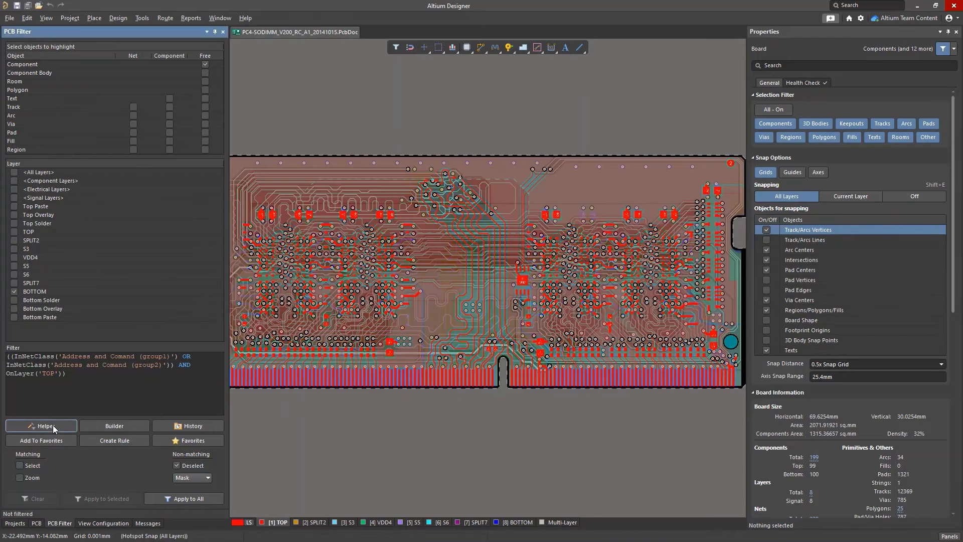
Browse the Query Helper categories and show Object Type Checks masked by *diff*.
{"action": "left_click", "coordinate": [41, 425]}
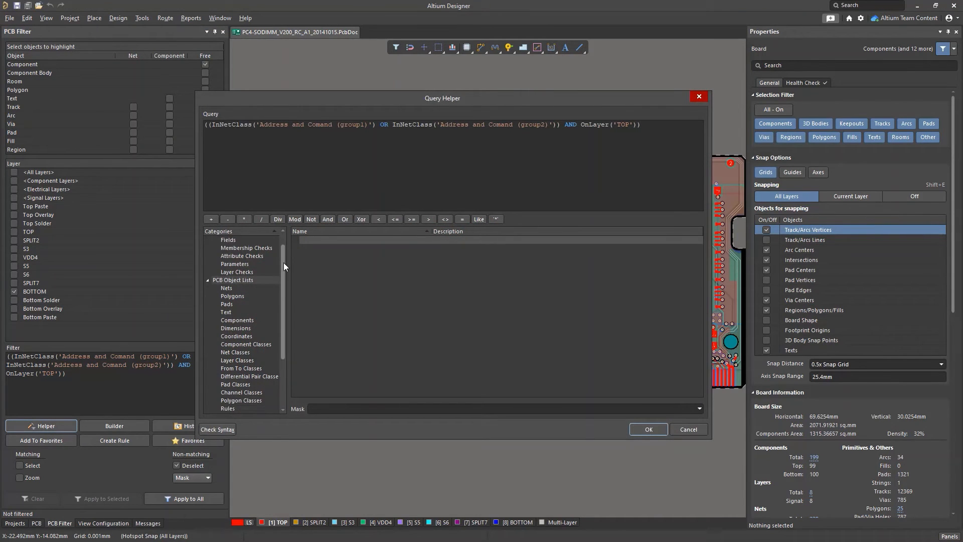
{"action": "scroll", "scroll_direction": "down", "scroll_amount": 3}
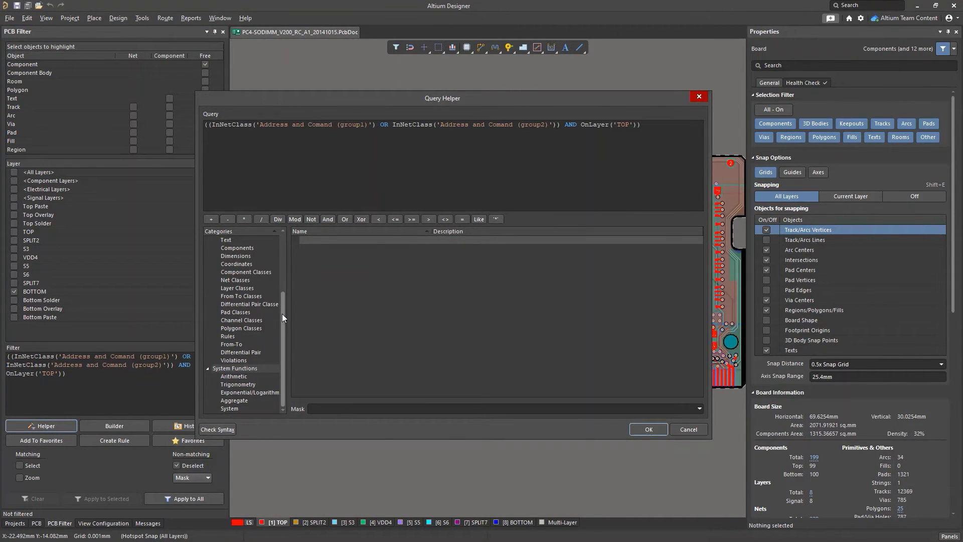
{"action": "scroll", "scroll_direction": "up", "scroll_amount": 3}
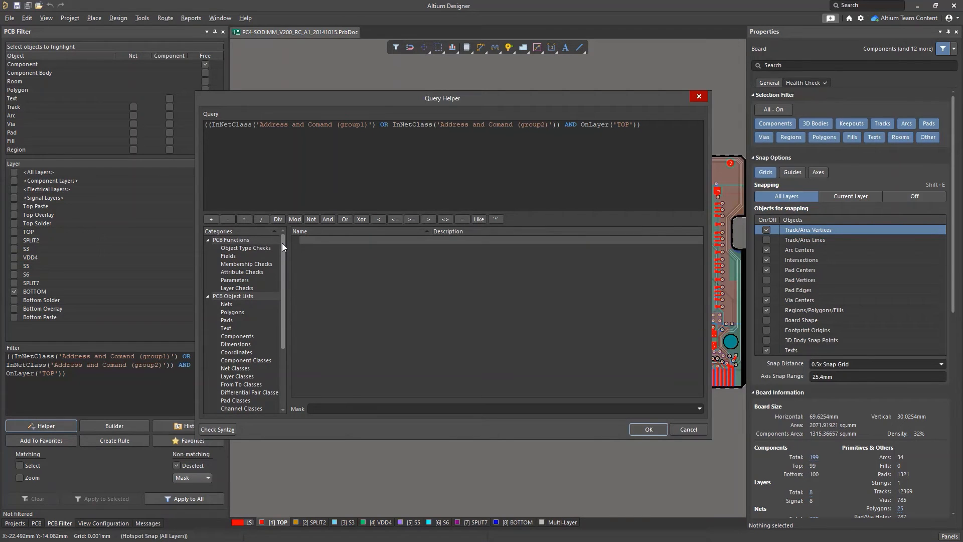
{"action": "left_click", "coordinate": [246, 247]}
{"action": "type", "text": "*diff*"}
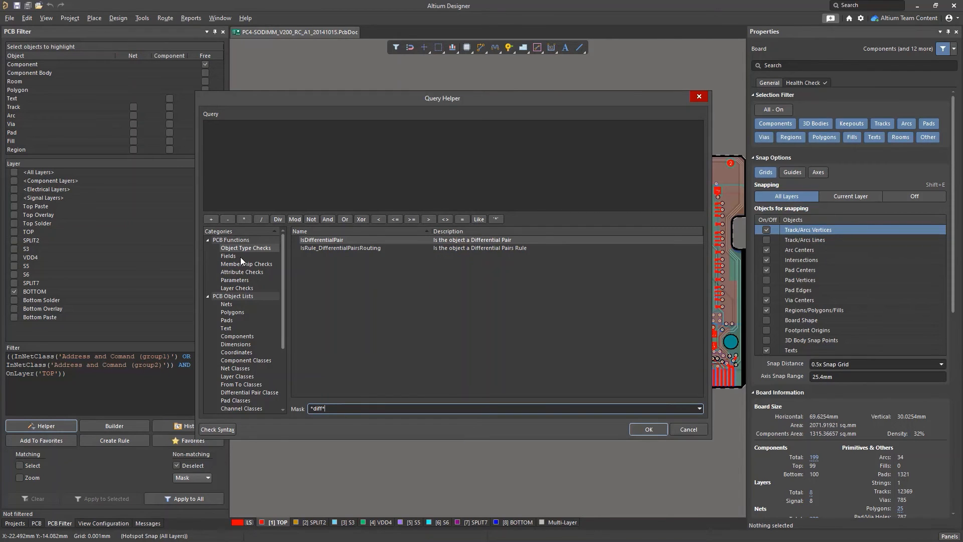
From Attribute Checks insert InAnyDifferentialPair followed by And into the query.
{"action": "left_click", "coordinate": [242, 272]}
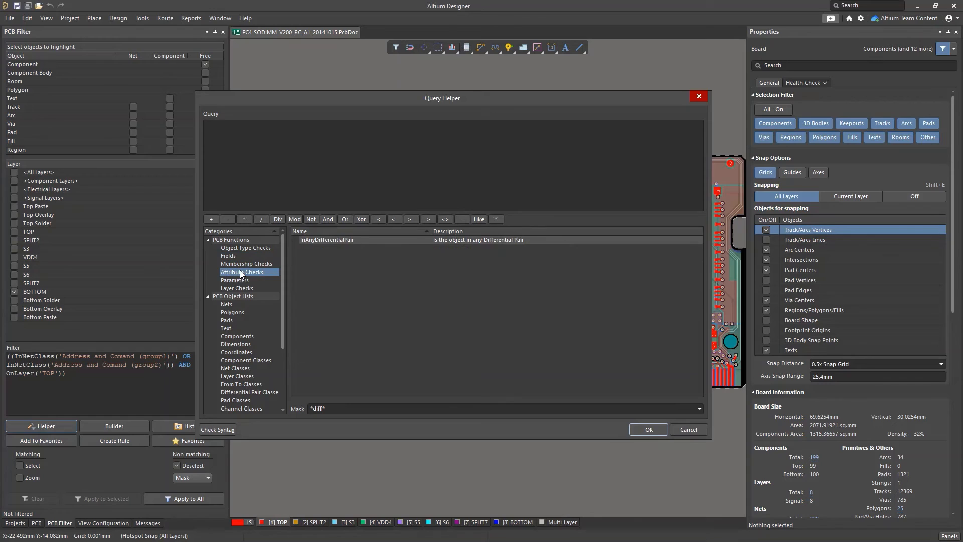
{"action": "mouse_move", "coordinate": [332, 243]}
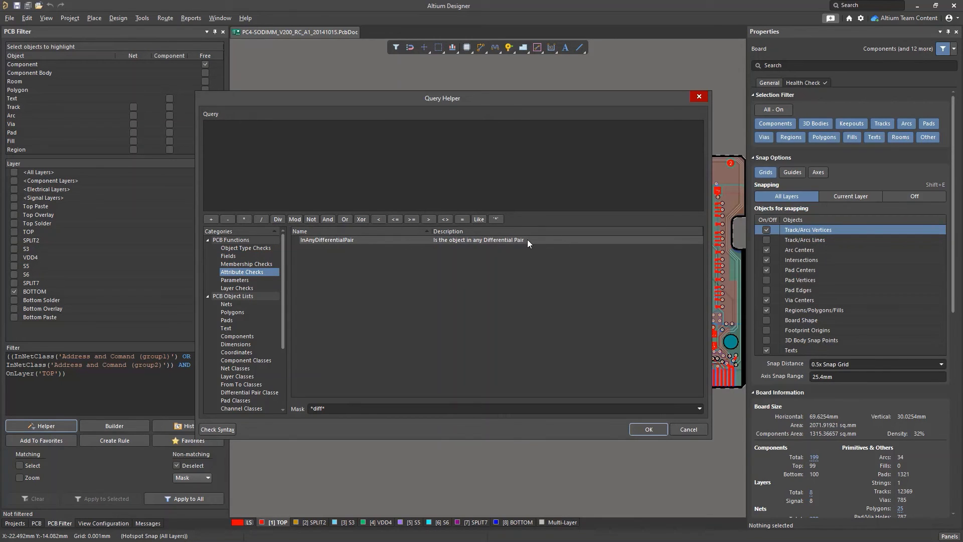
{"action": "double_click", "coordinate": [326, 240]}
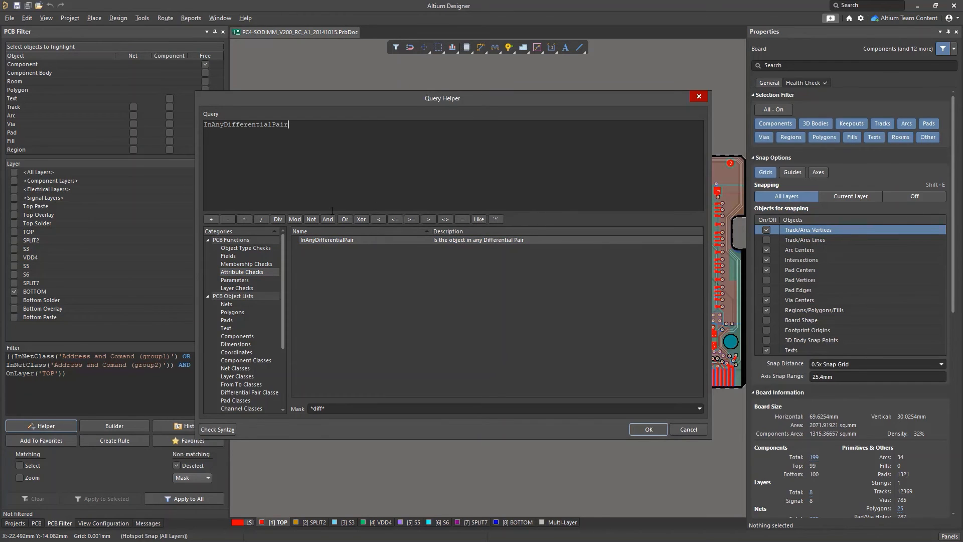
{"action": "left_click", "coordinate": [328, 219]}
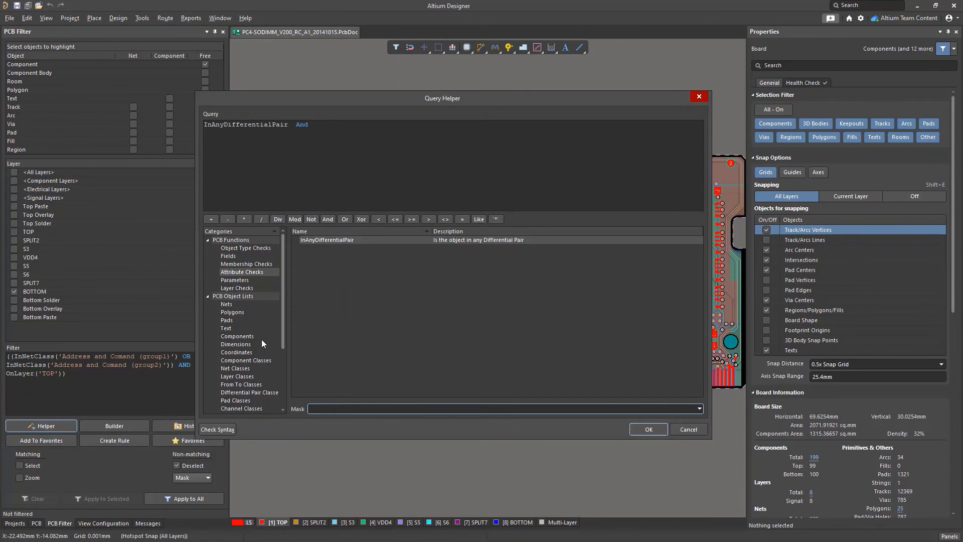
From Layer Checks append OnMid, making the query InAnyDifferentialPair And OnMid.
{"action": "left_click", "coordinate": [235, 280]}
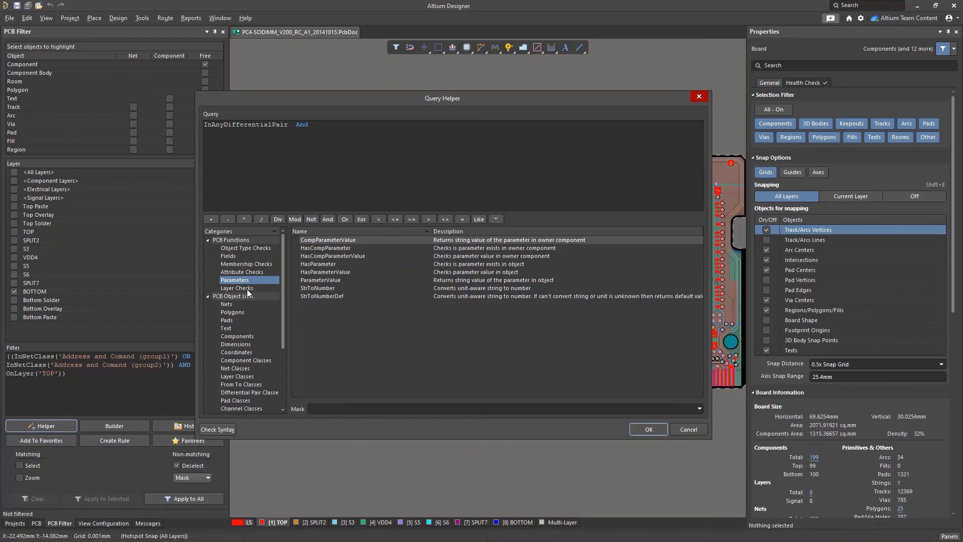
{"action": "left_click", "coordinate": [237, 288]}
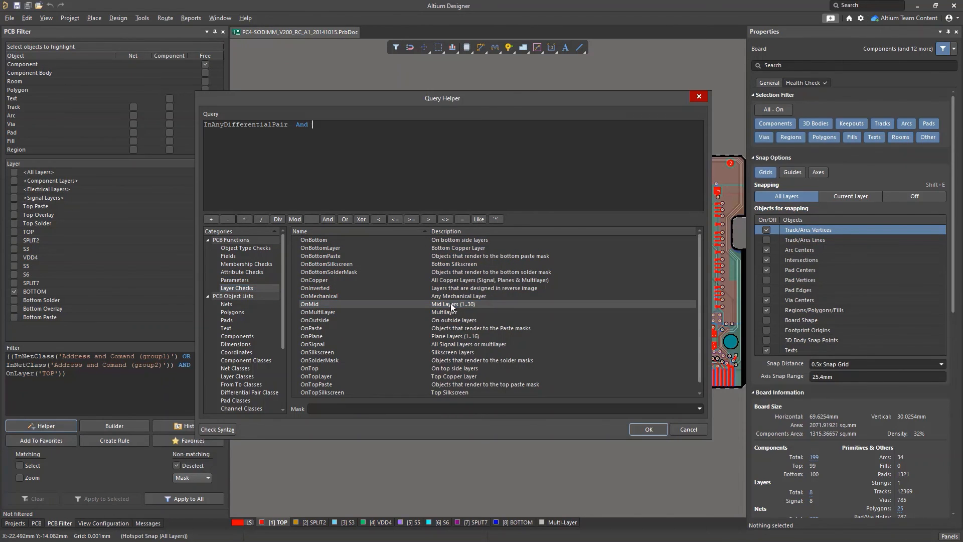
{"action": "double_click", "coordinate": [310, 303]}
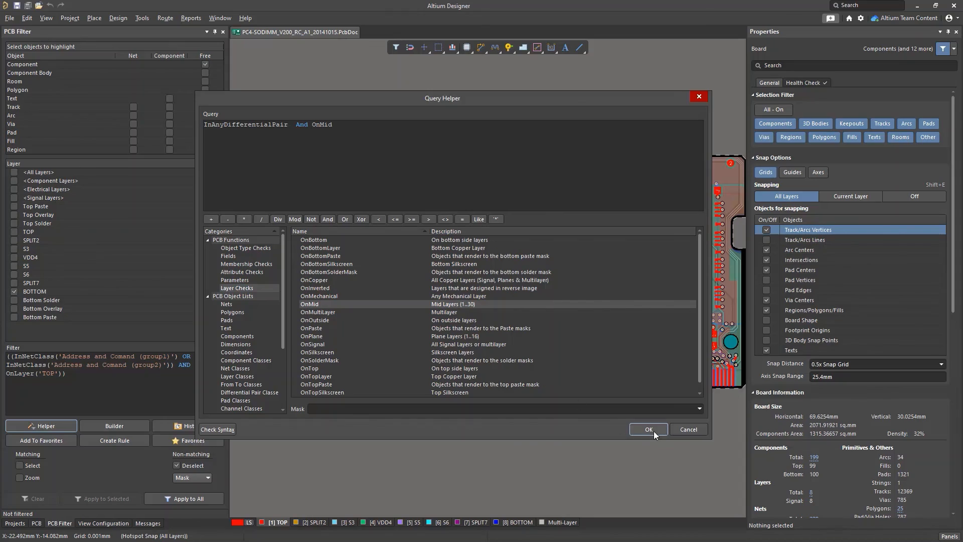